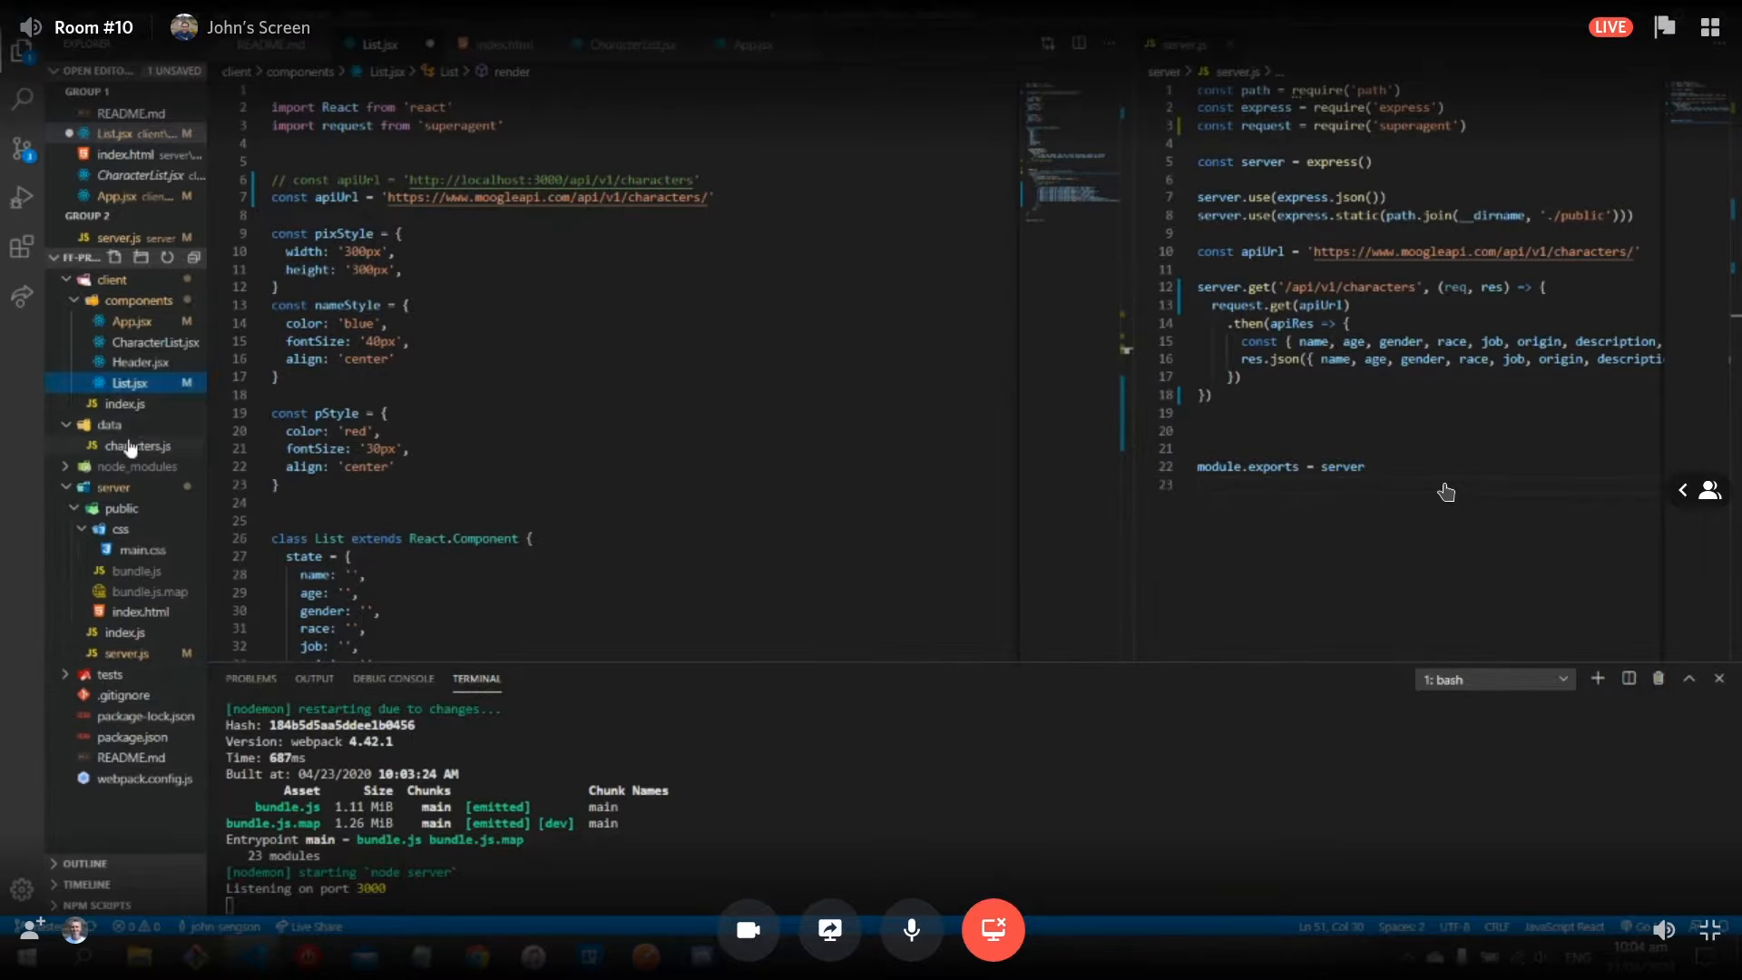
Step: Open characters.js from the data folder beside server.js, showing the Lich, Monk and Red Mage entries
click(138, 447)
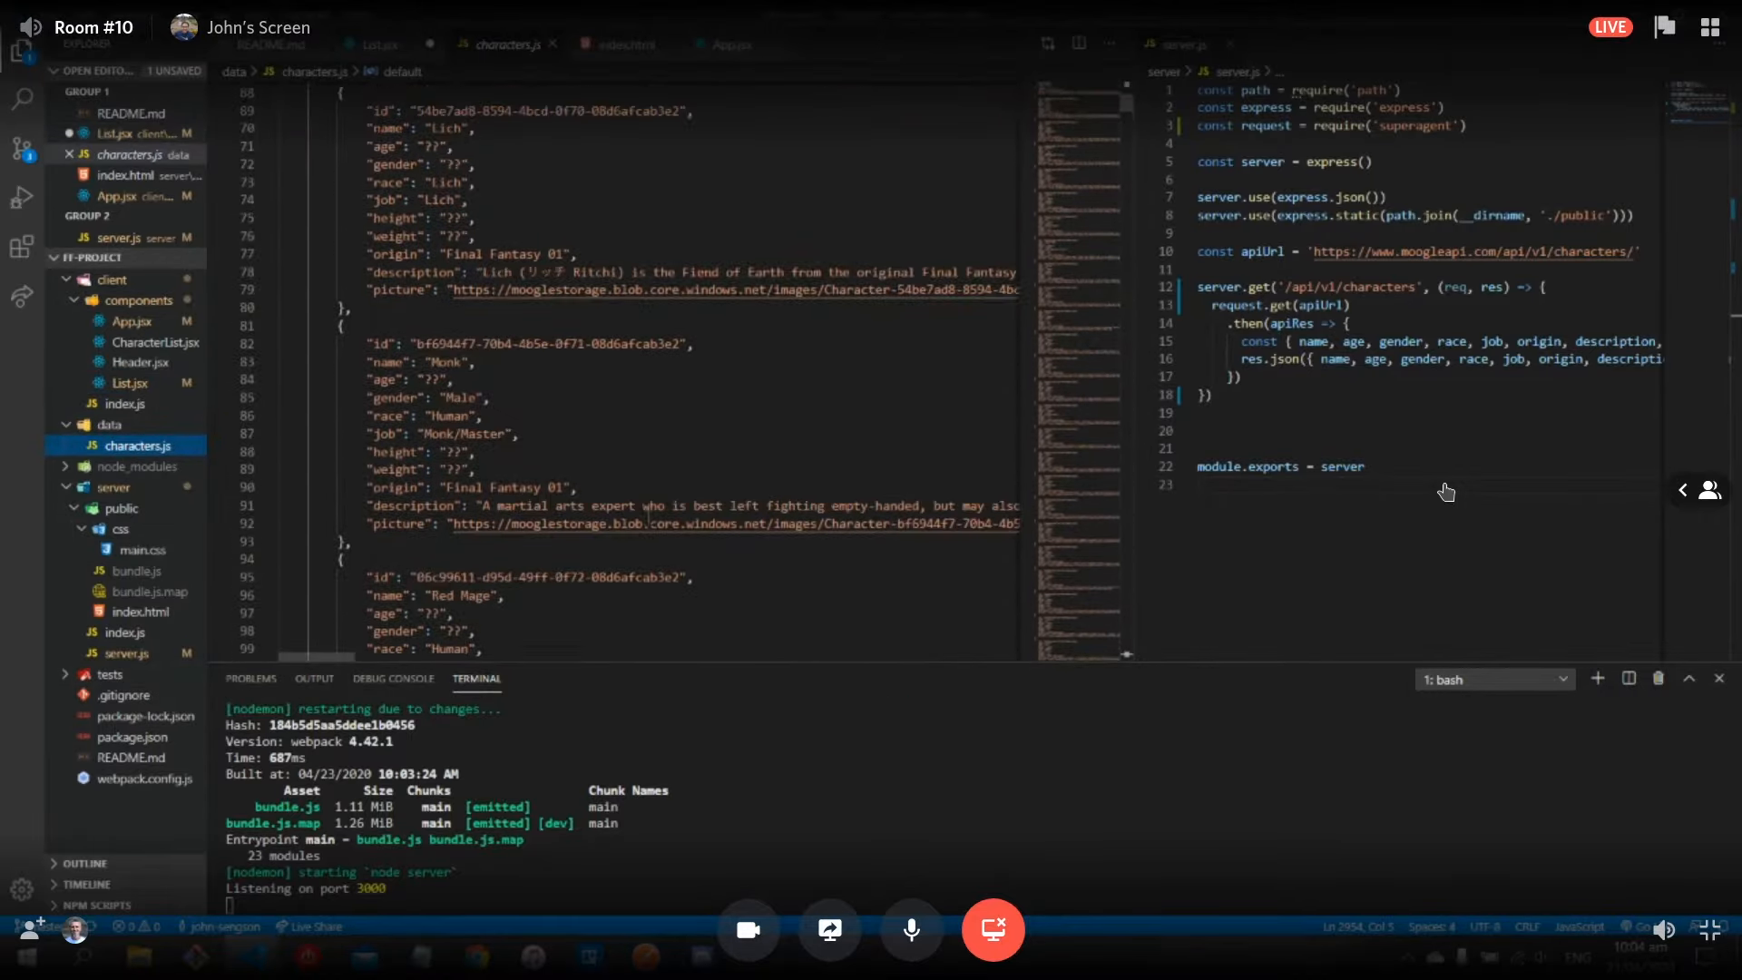